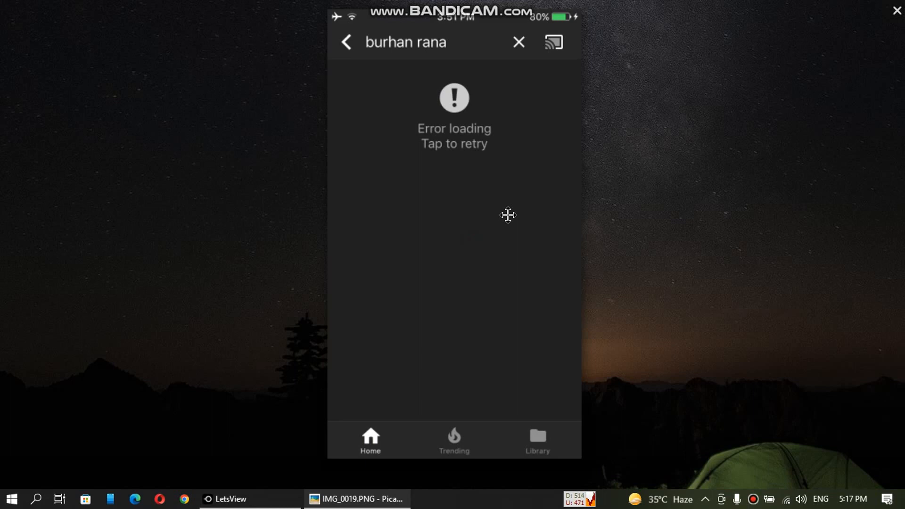
mouse_move(470, 209)
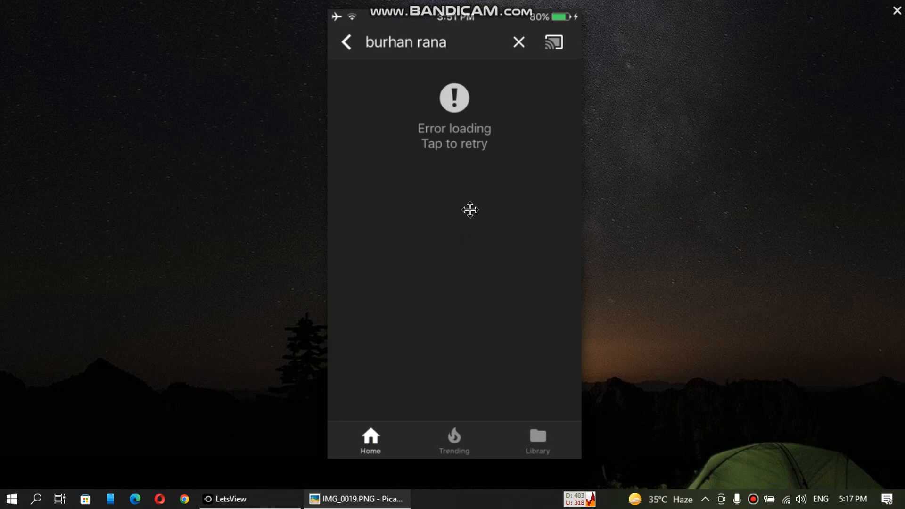
mouse_move(479, 144)
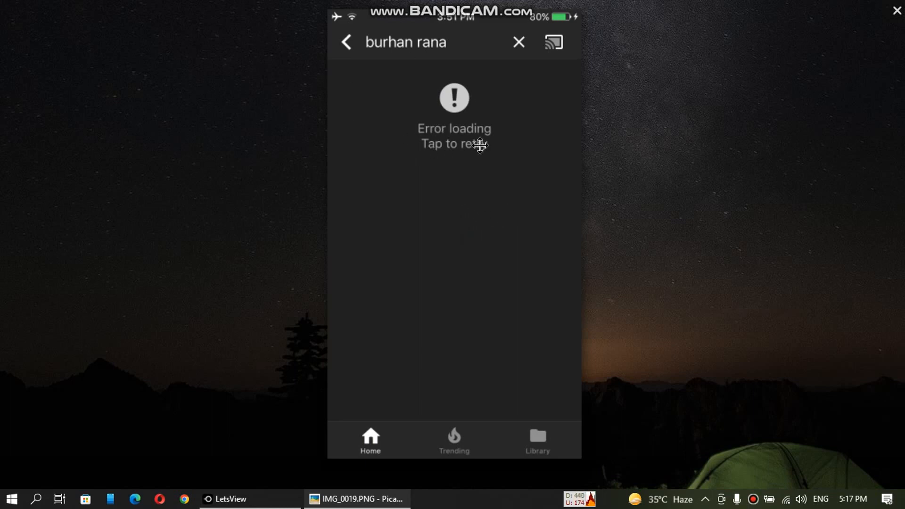
mouse_move(455, 195)
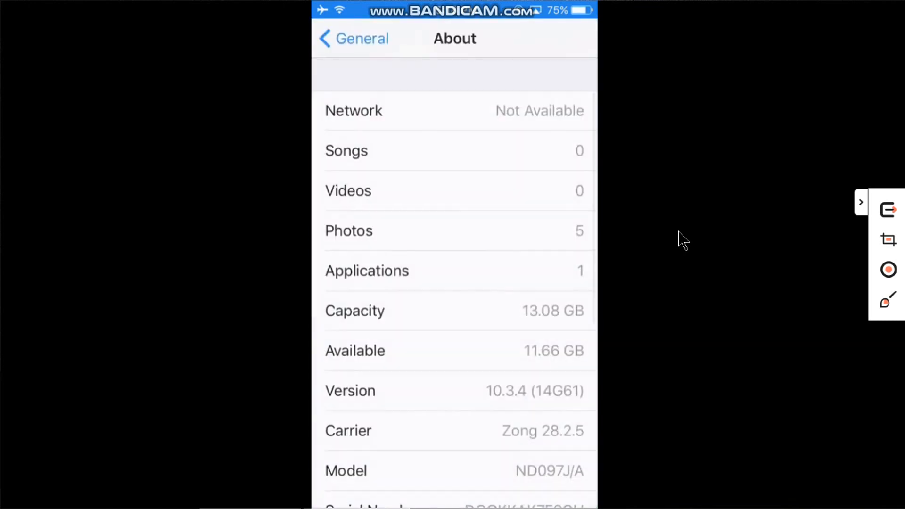
Scroll the Settings About page down to the Version entry confirming iOS 10.3.4.
scroll("down", 3)
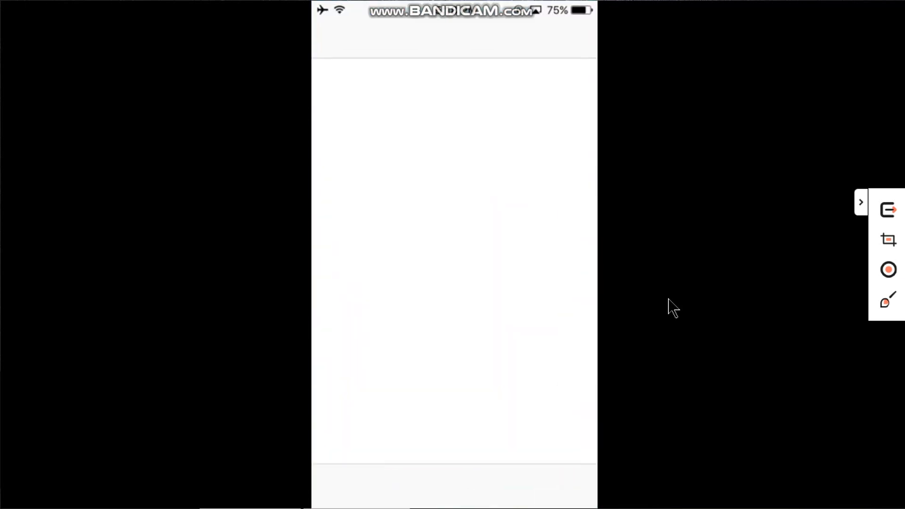
Search the App Store for 'youtube', download the last compatible version, and launch it.
left_click(489, 485)
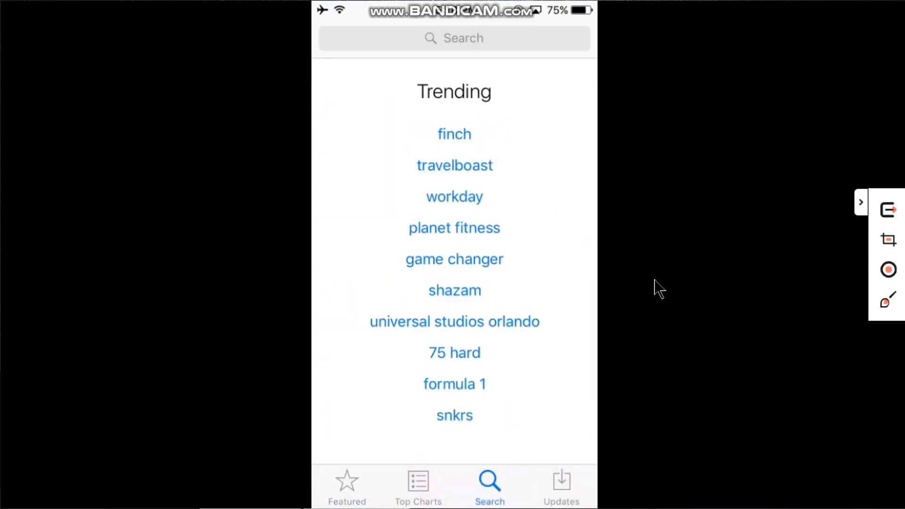
type("youtube")
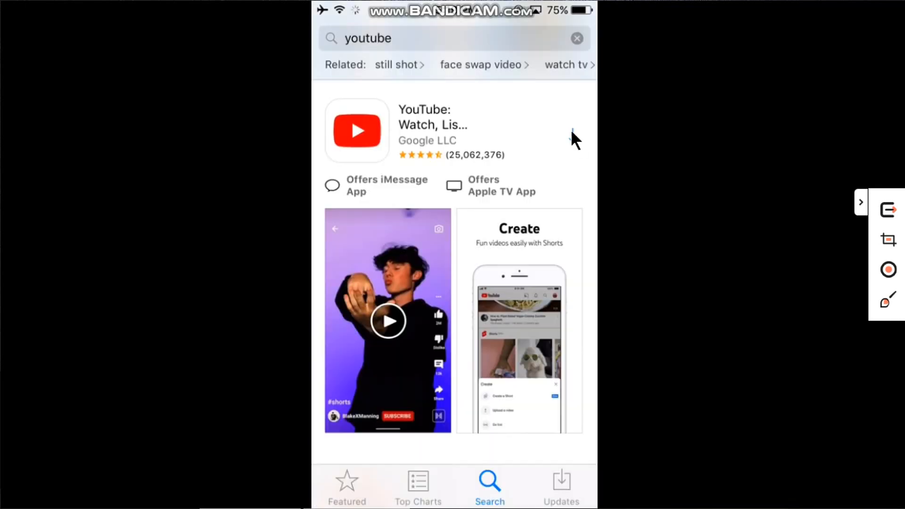
left_click(572, 131)
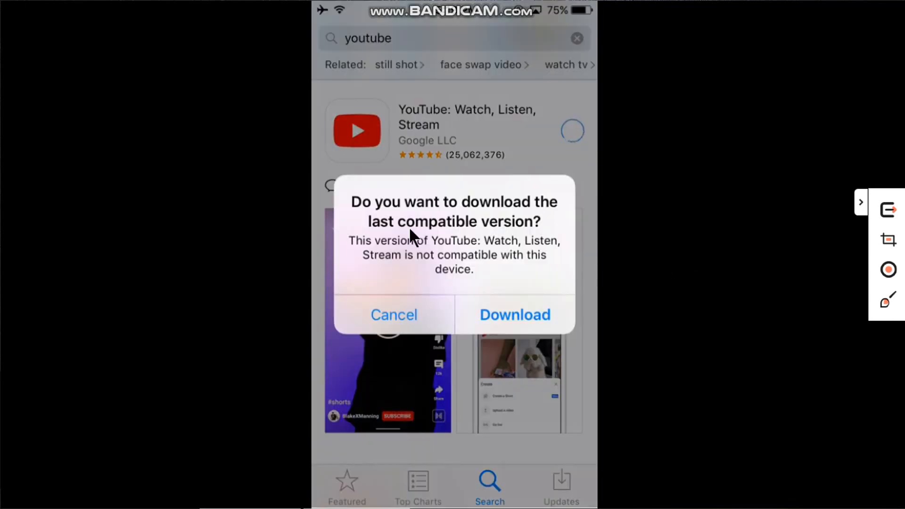
mouse_move(540, 242)
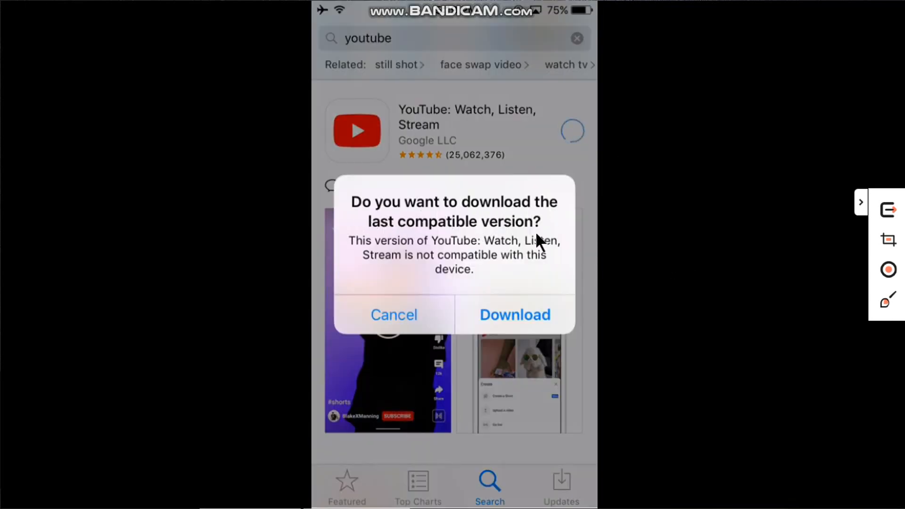
mouse_move(755, 281)
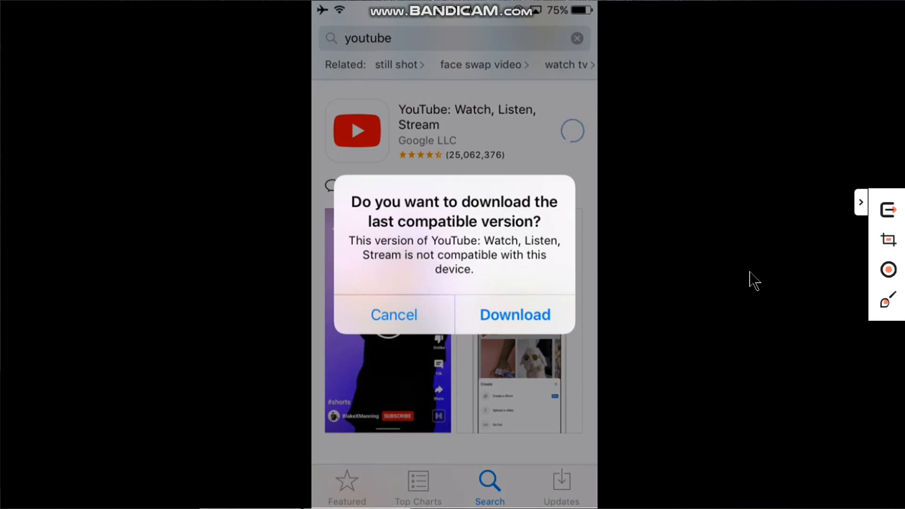
left_click(514, 314)
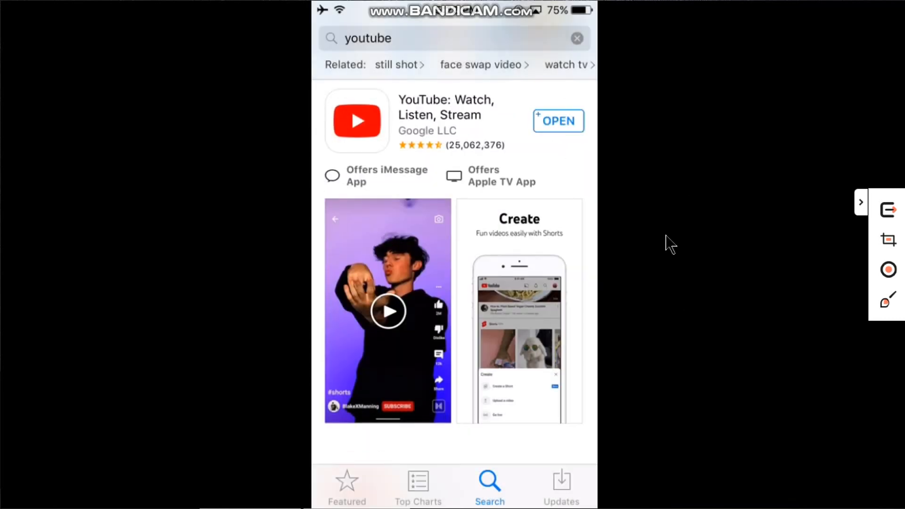
left_click(558, 121)
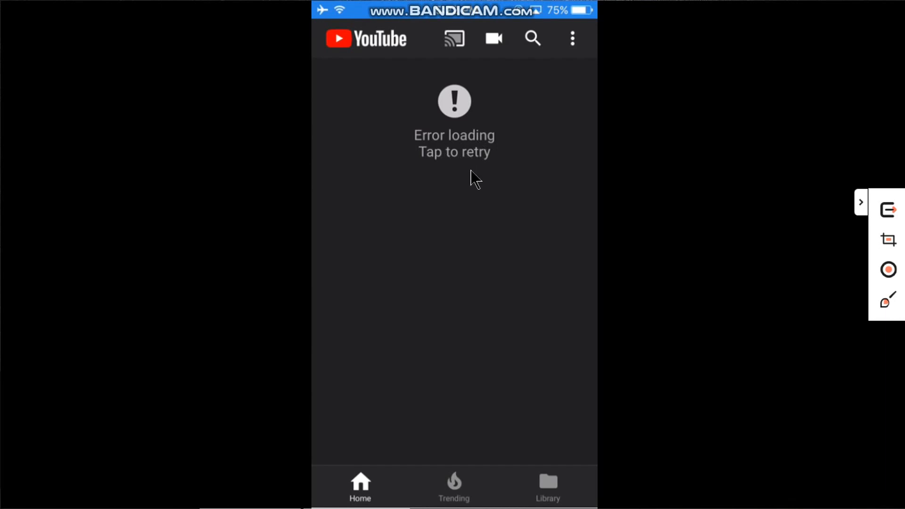
mouse_move(684, 229)
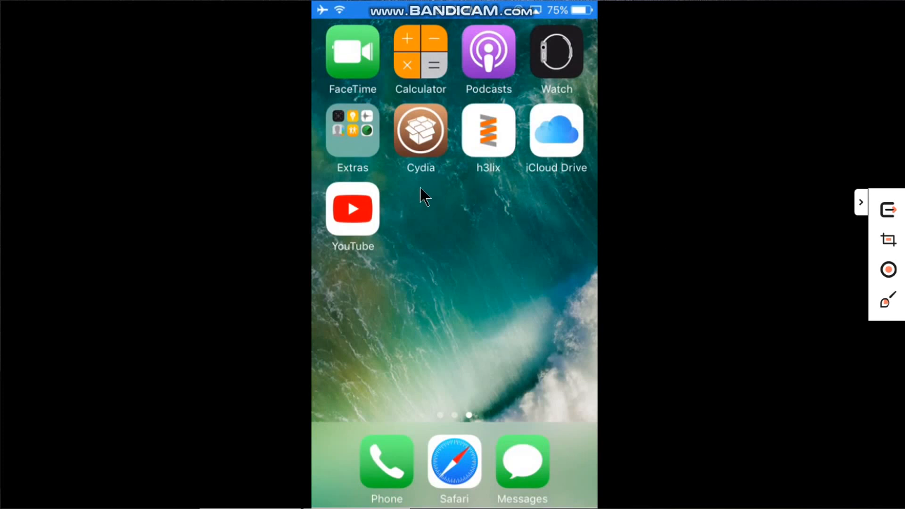
mouse_move(666, 243)
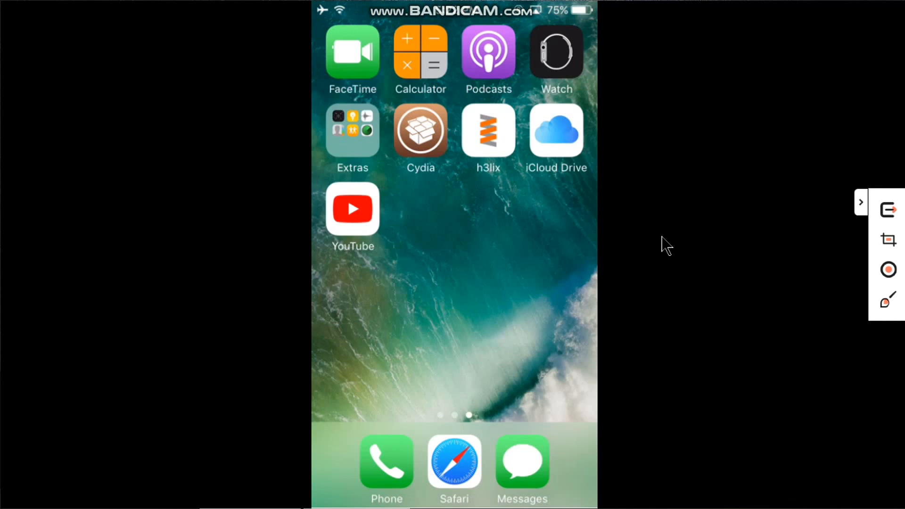
mouse_move(485, 141)
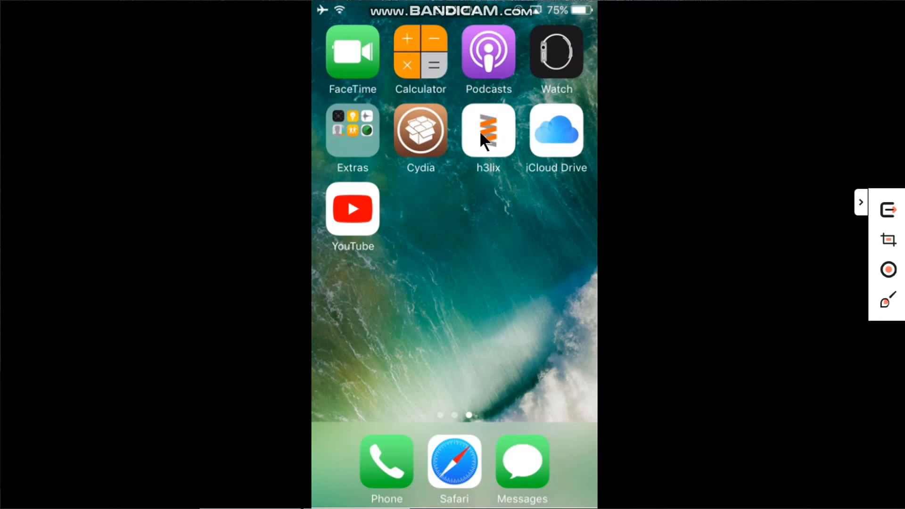
mouse_move(684, 198)
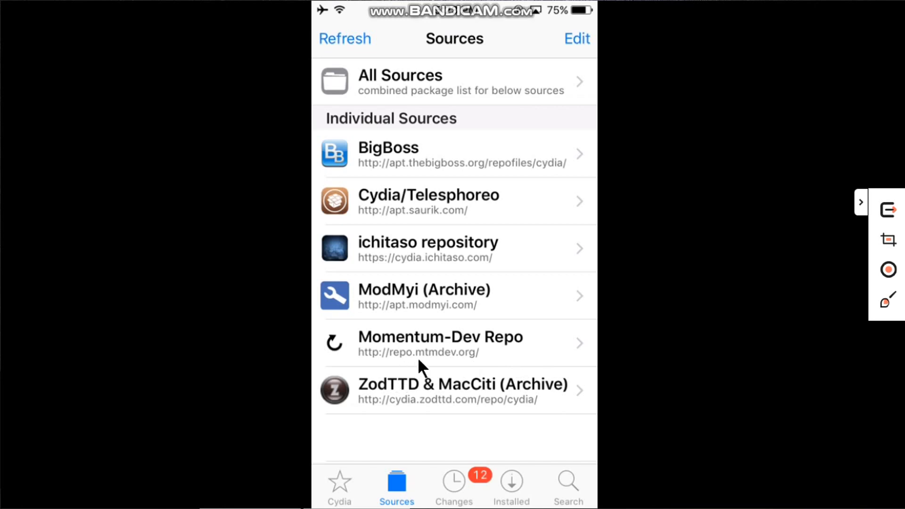
mouse_move(493, 361)
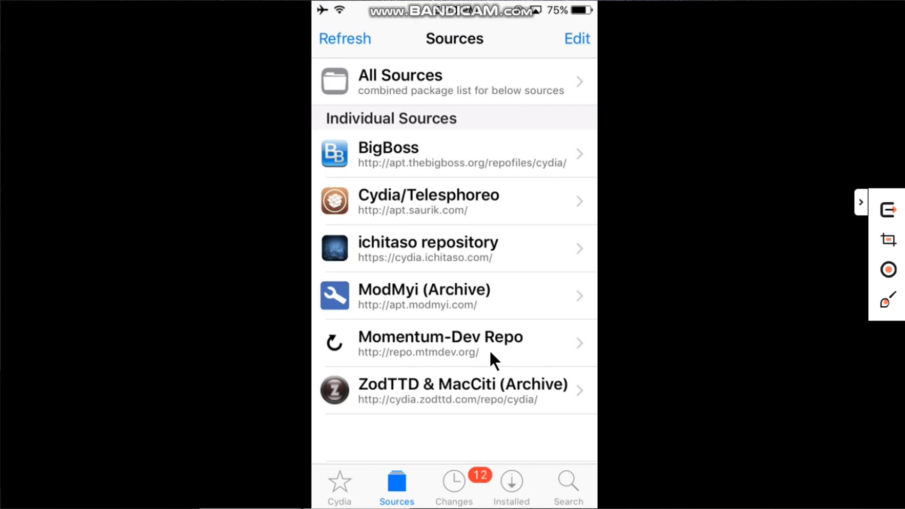
mouse_move(568, 50)
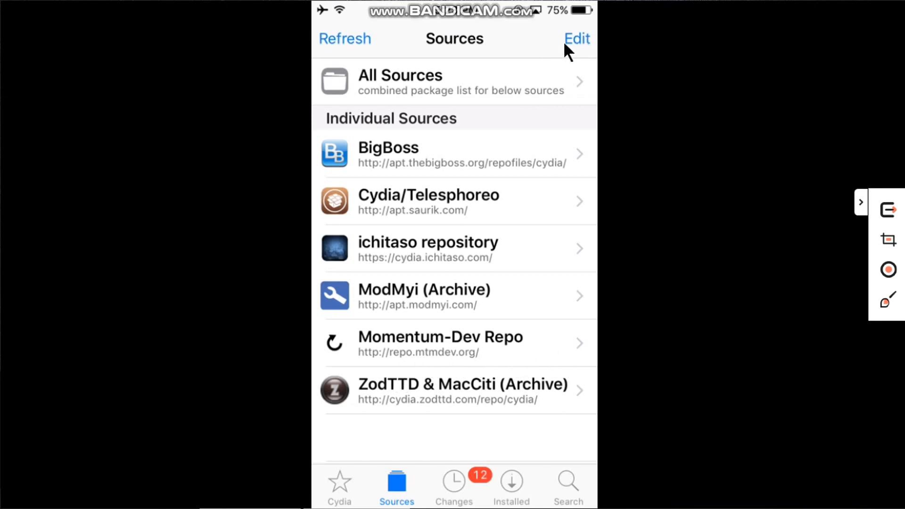
left_click(576, 38)
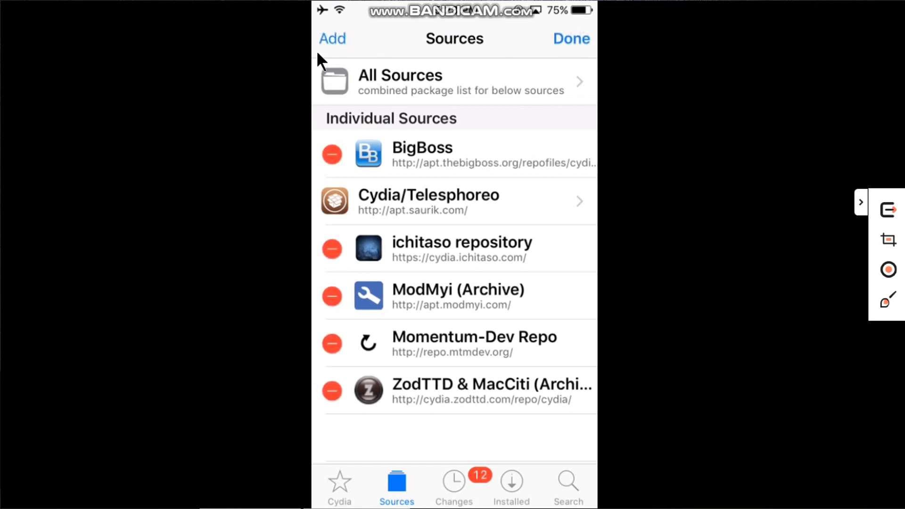
left_click(332, 39)
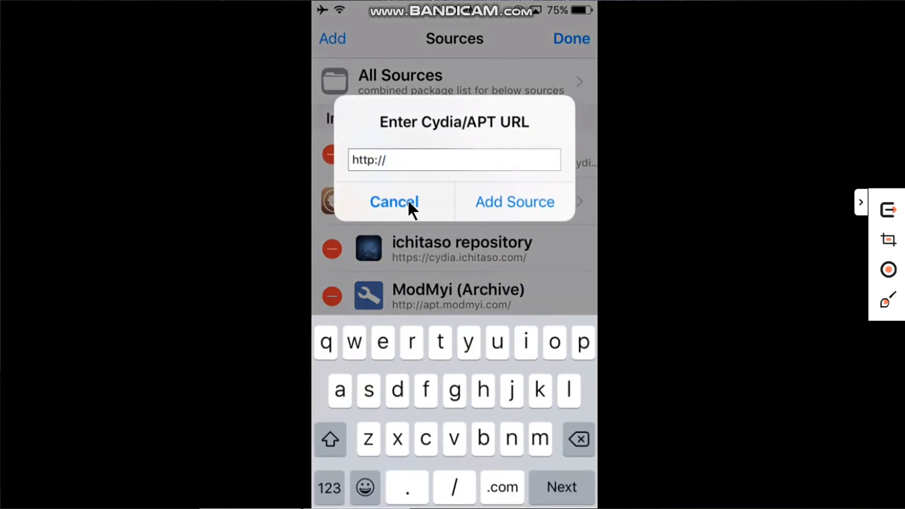
left_click(394, 202)
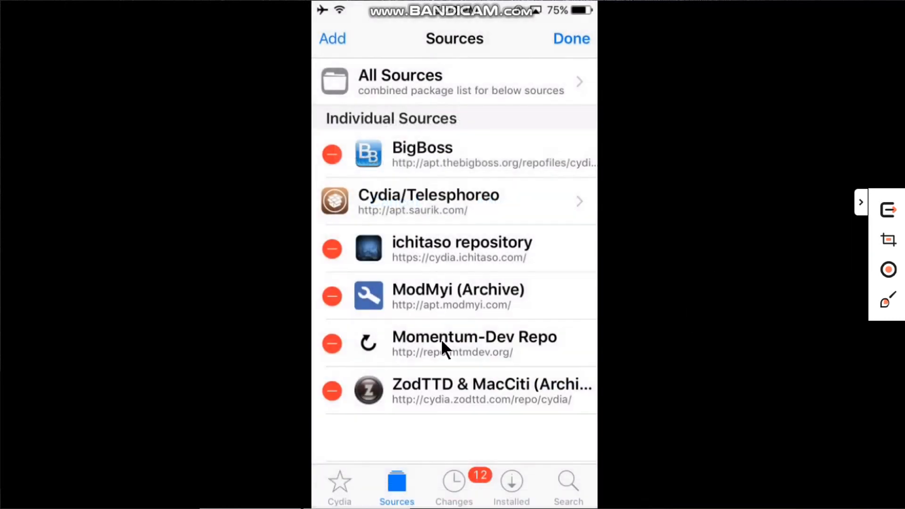
left_click(570, 38)
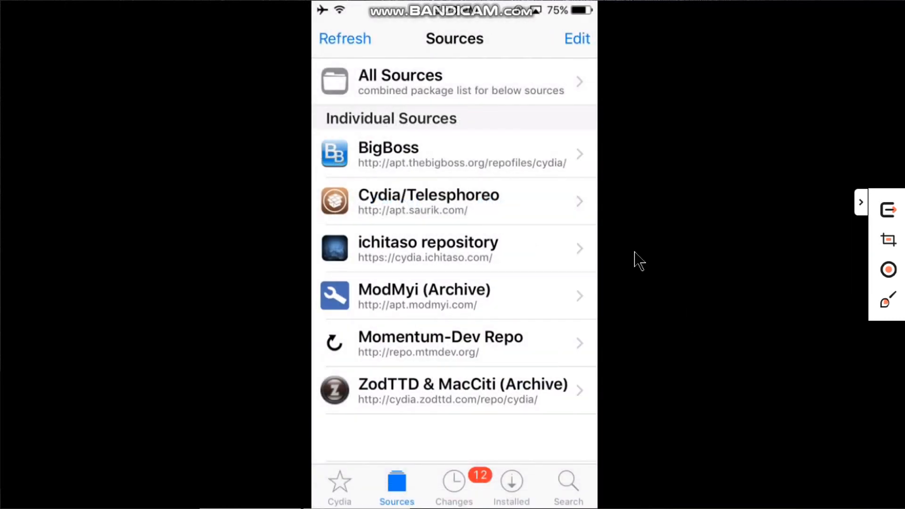
Search Cydia for 'Disable', install DisableYouTubeUpdates, and restart SpringBoard.
left_click(567, 484)
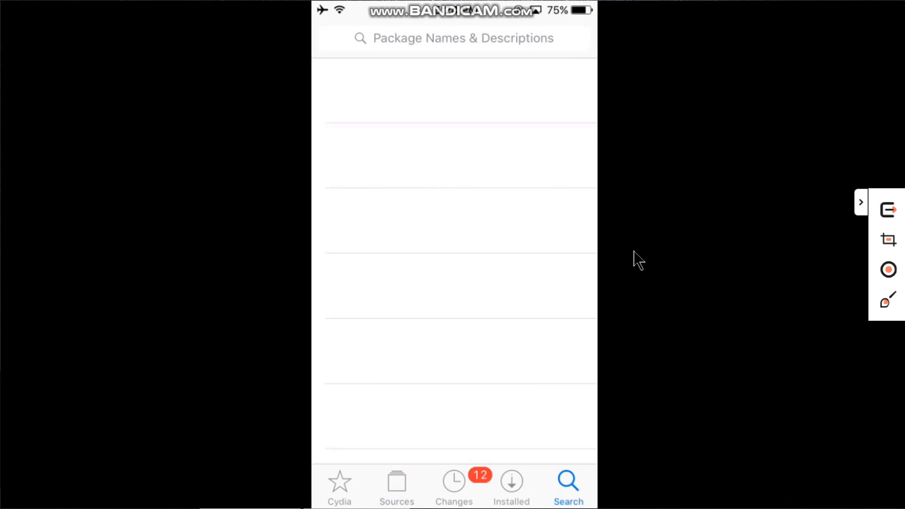
left_click(453, 39)
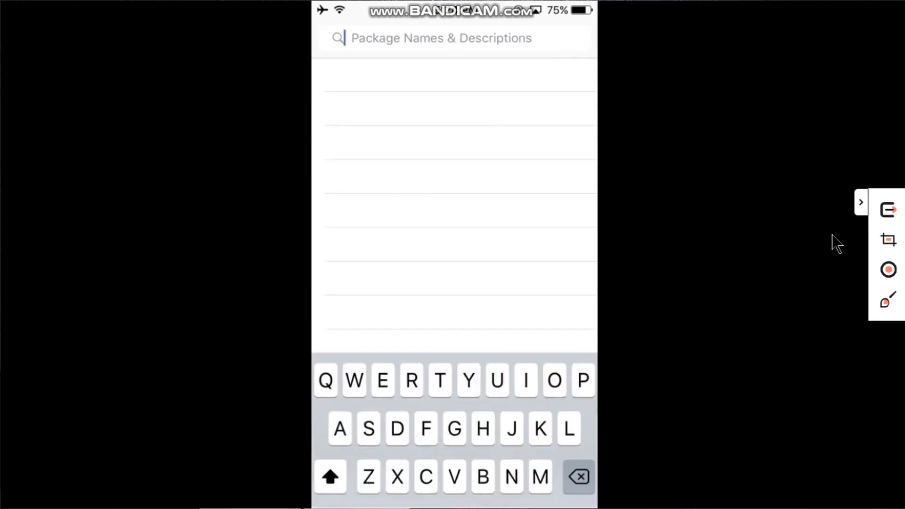
type("Disableyout")
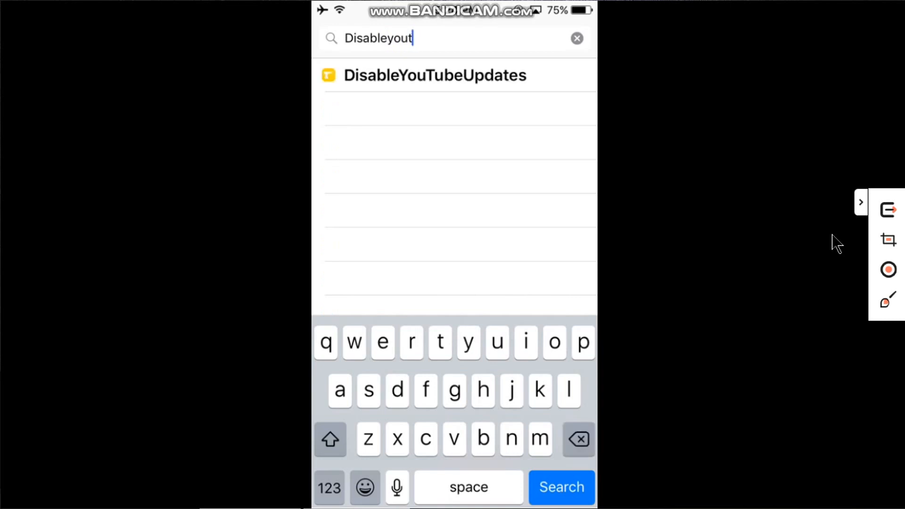
left_click(434, 75)
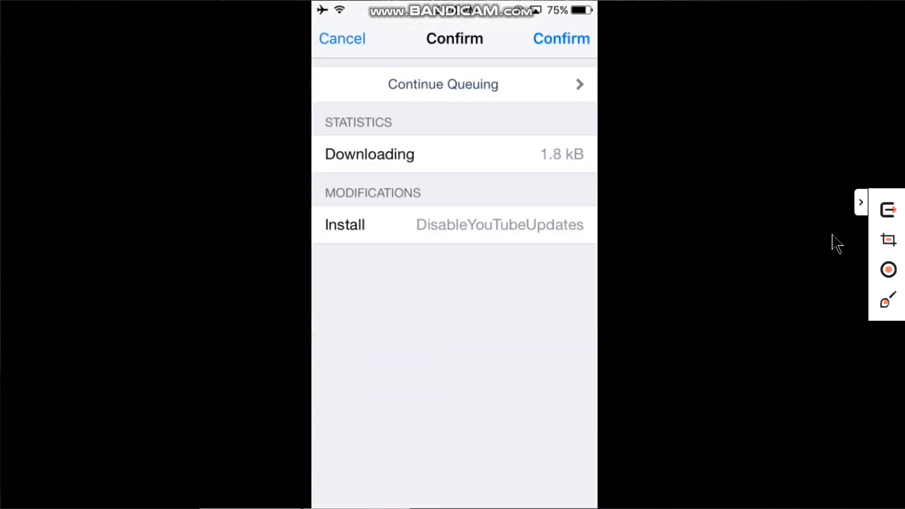
left_click(560, 39)
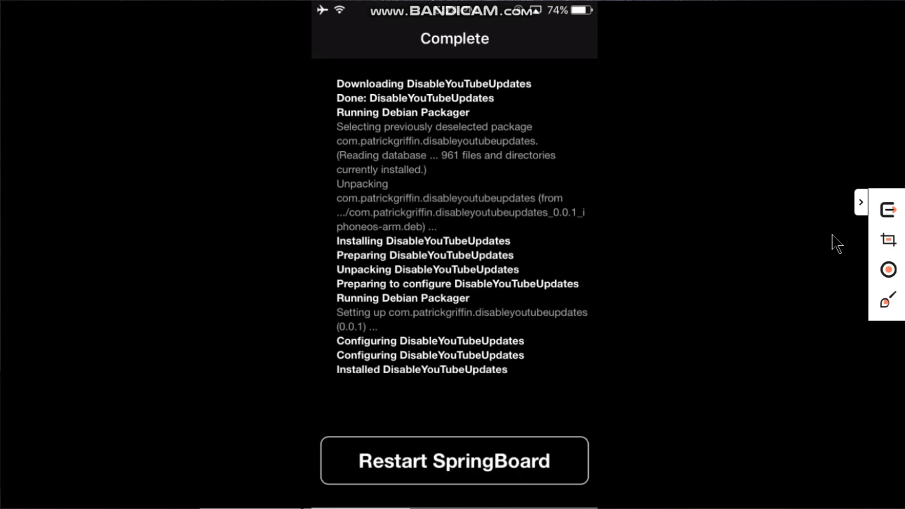
left_click(453, 460)
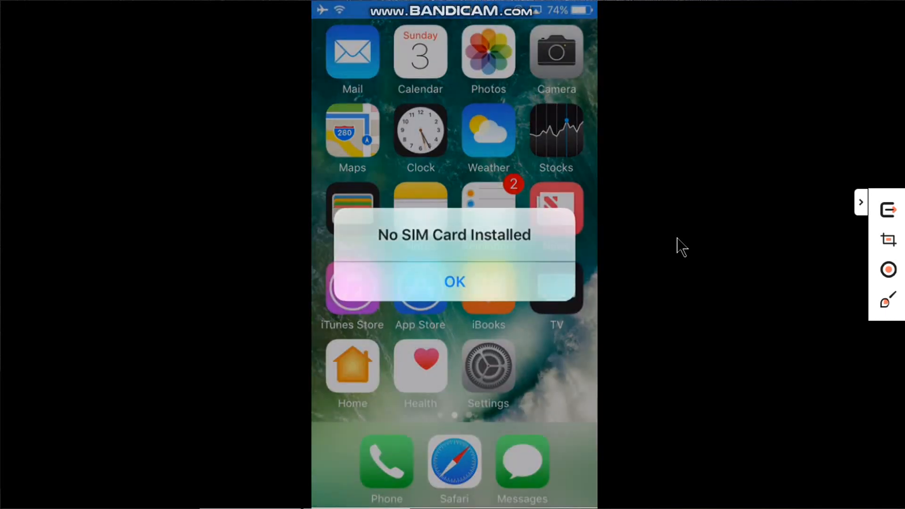
Tap OK on the 'No SIM Card Installed' alert.
left_click(453, 282)
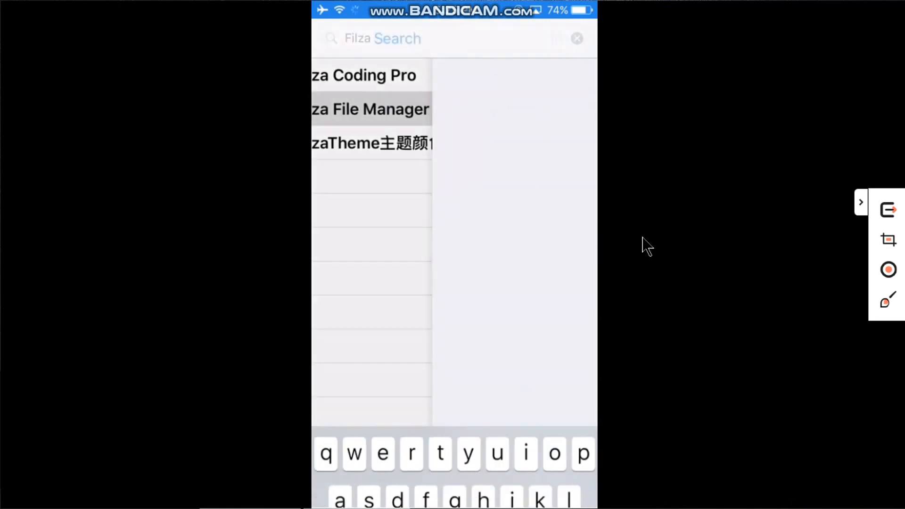
Install and confirm the Filza File Manager package, then close the installation log.
left_click(371, 109)
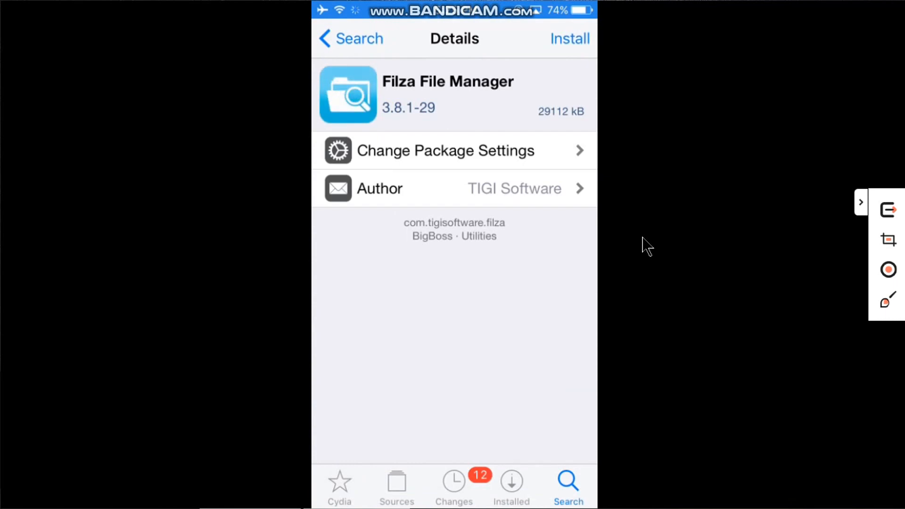
scroll("down", 3)
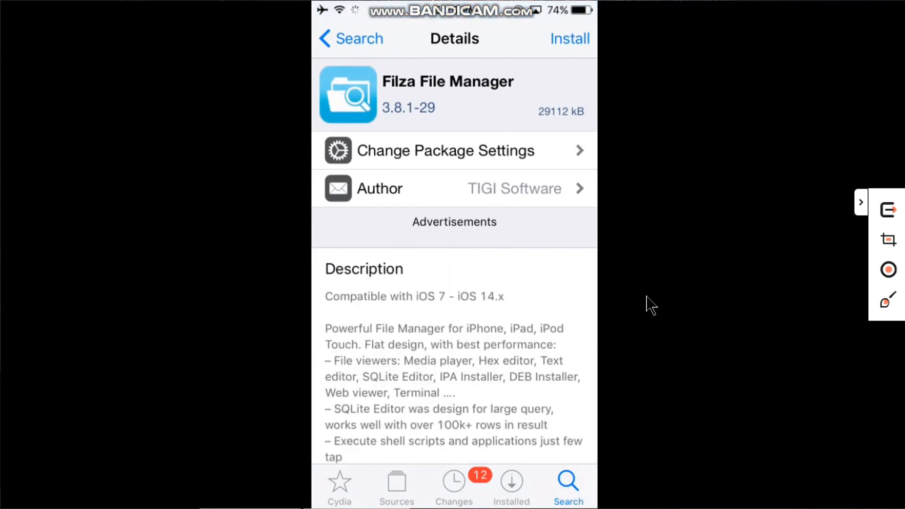
left_click(569, 39)
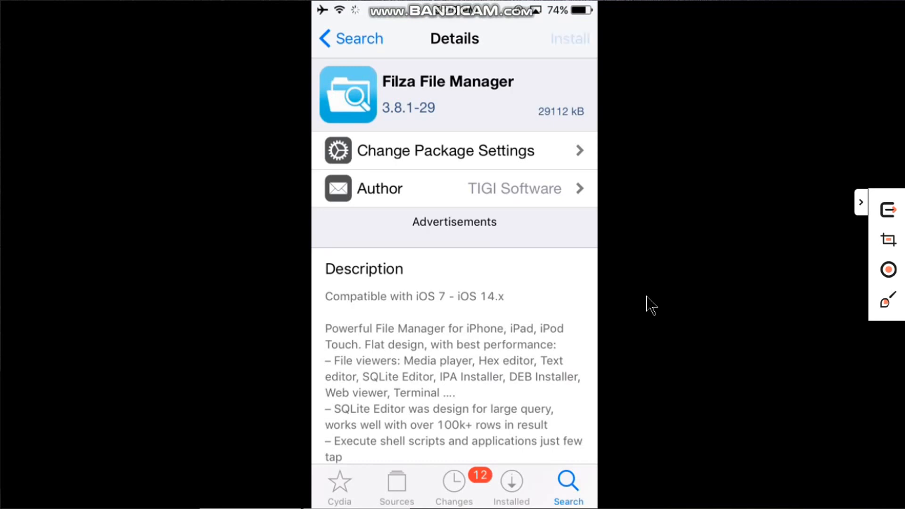
left_click(569, 38)
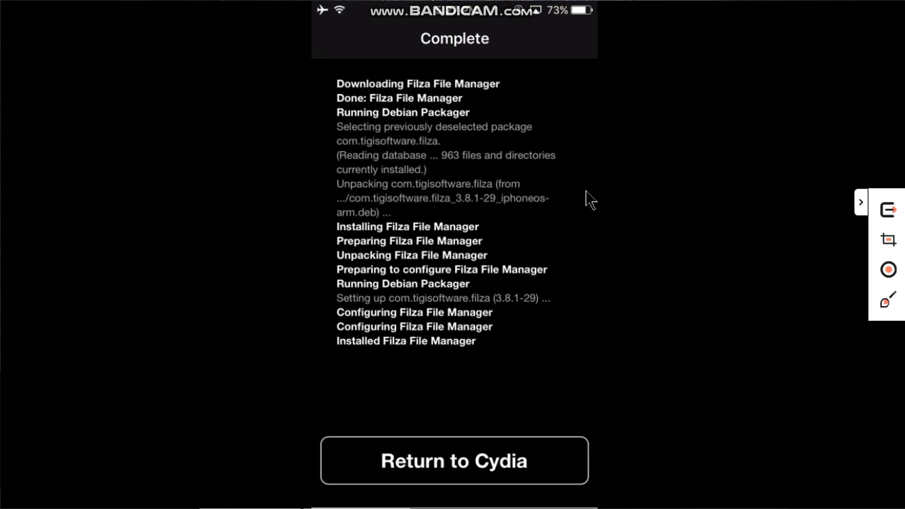
left_click(454, 460)
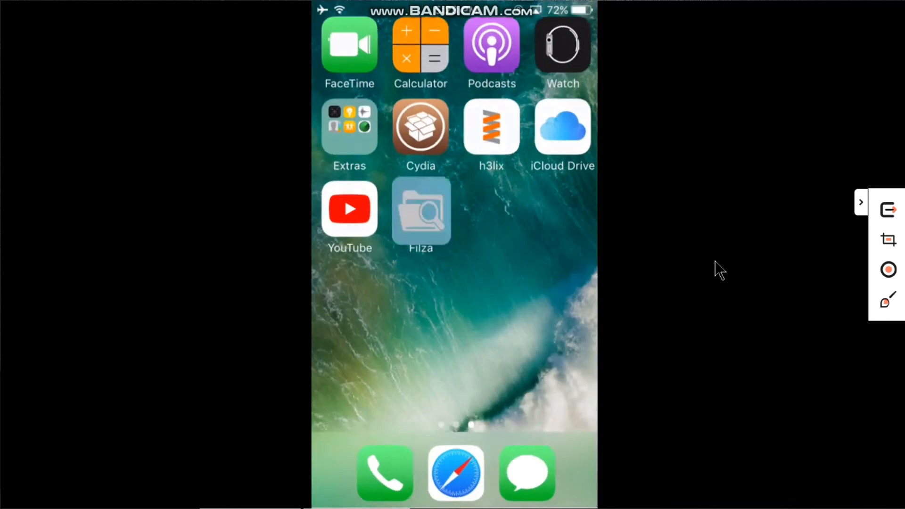
Launch Filza and browse to /var/containers/Bundle/Application.
left_click(420, 211)
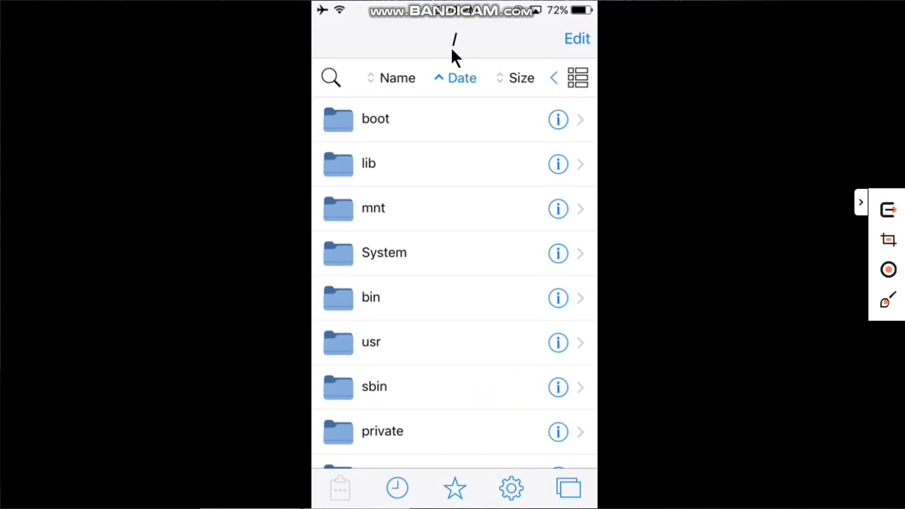
mouse_move(691, 245)
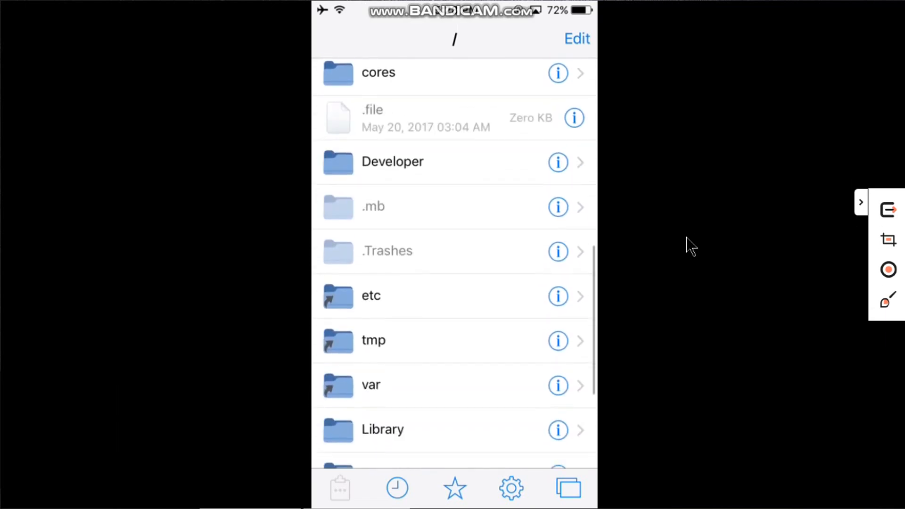
left_click(370, 385)
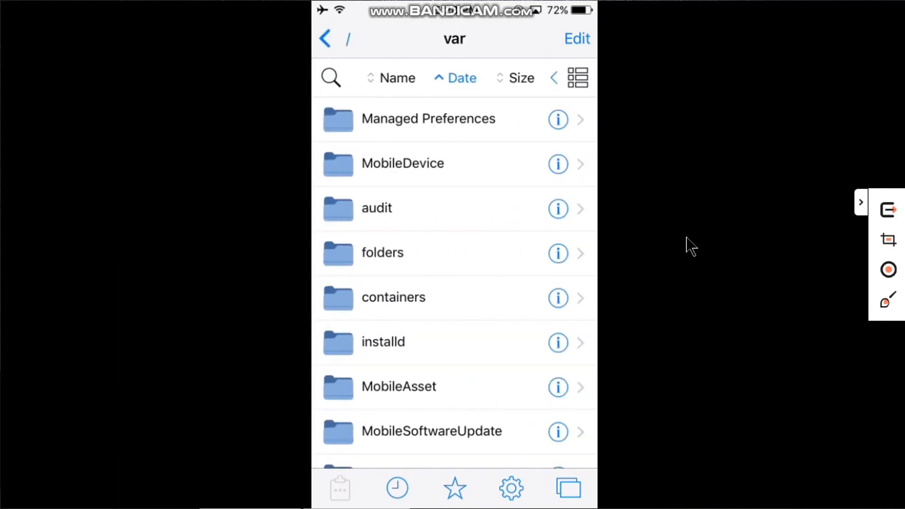
mouse_move(401, 314)
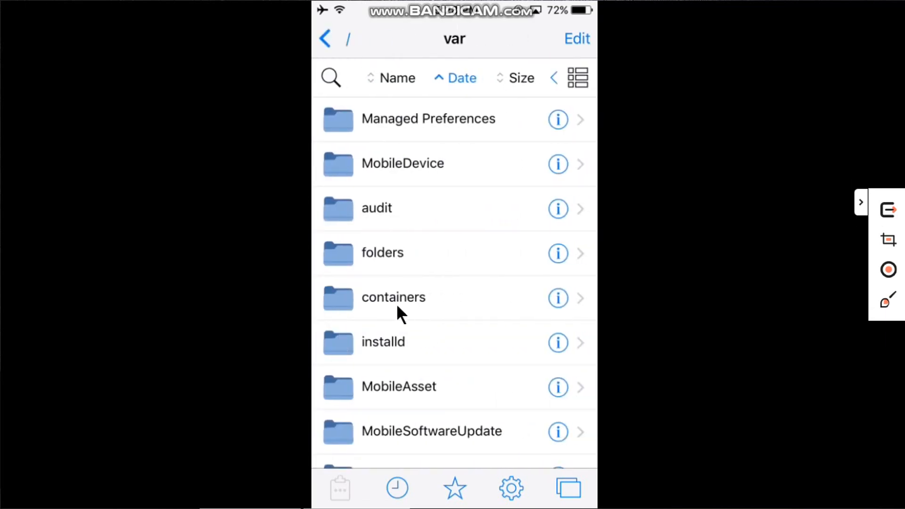
left_click(393, 297)
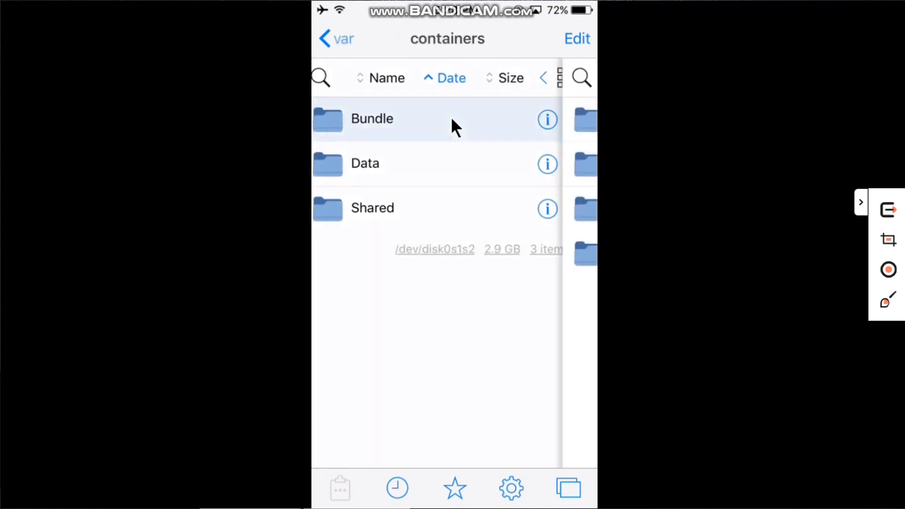
left_click(372, 118)
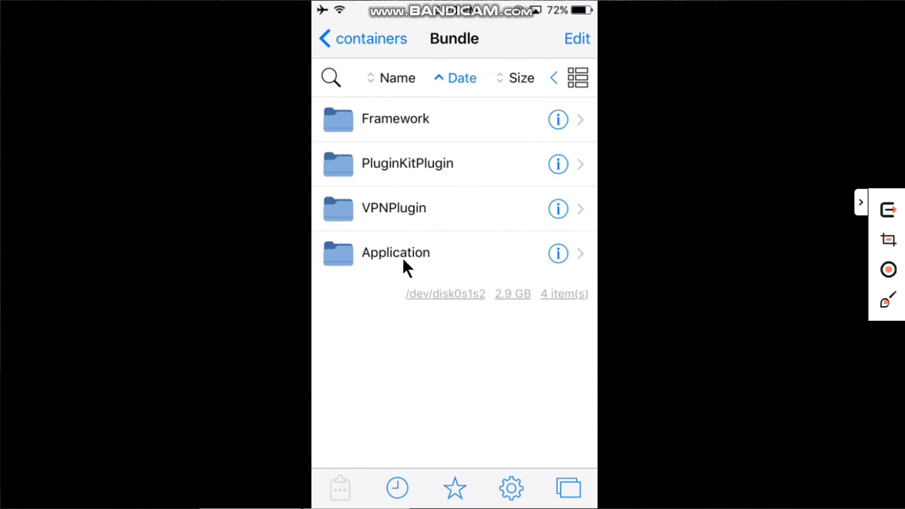
left_click(396, 253)
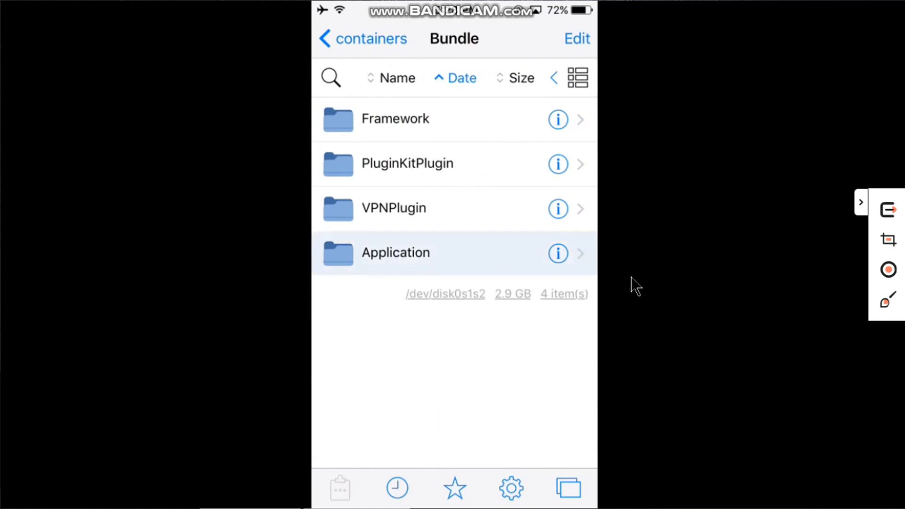
left_click(395, 253)
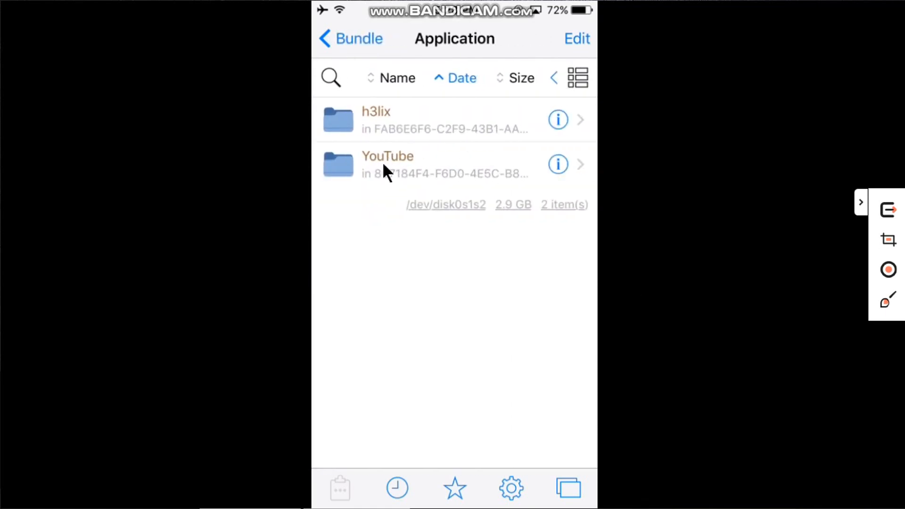
Open the YouTube container's YouTube.app and its Info.plist in the plist editor.
left_click(388, 165)
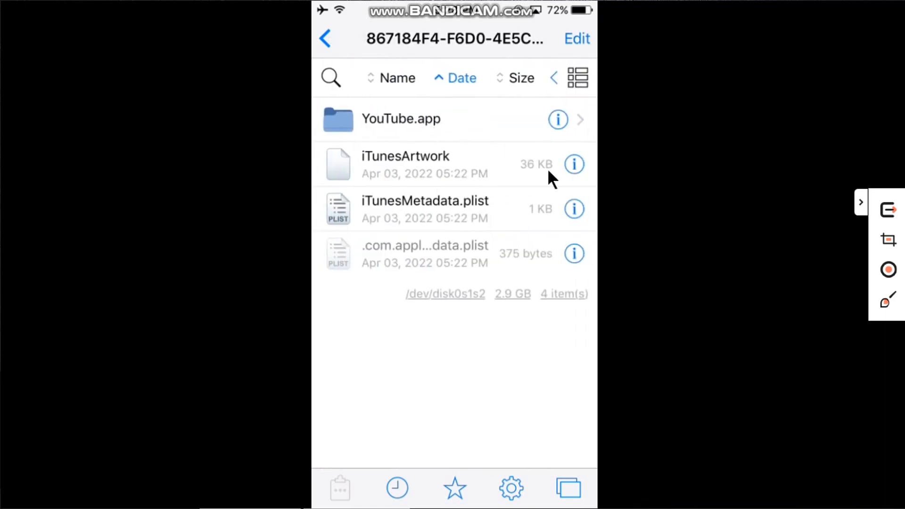
left_click(402, 119)
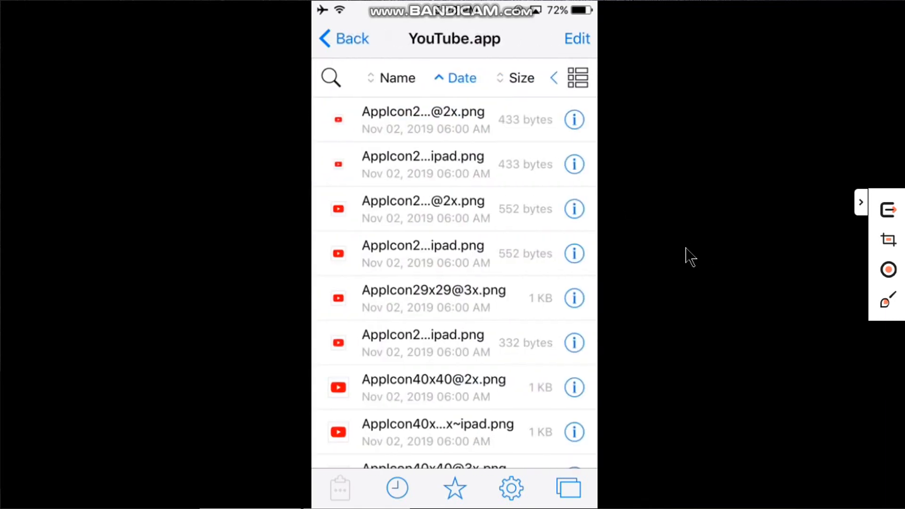
scroll("down", 3)
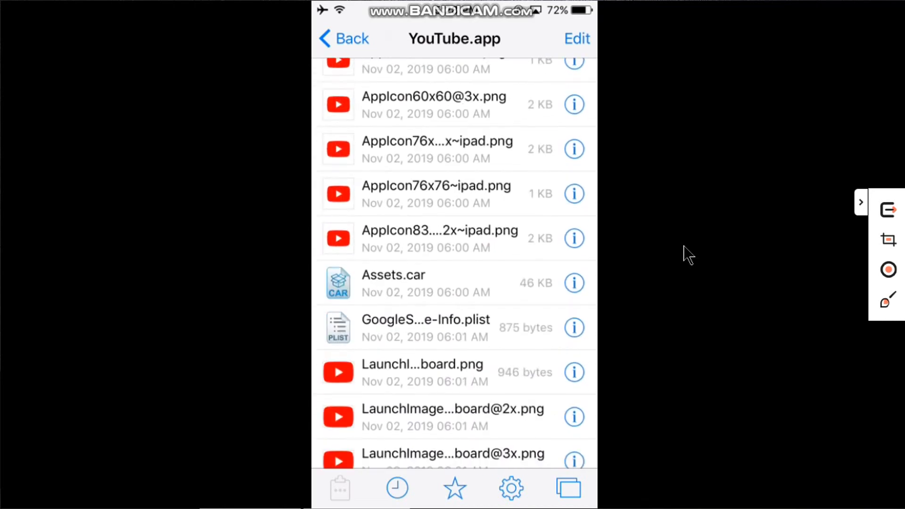
scroll("down", 3)
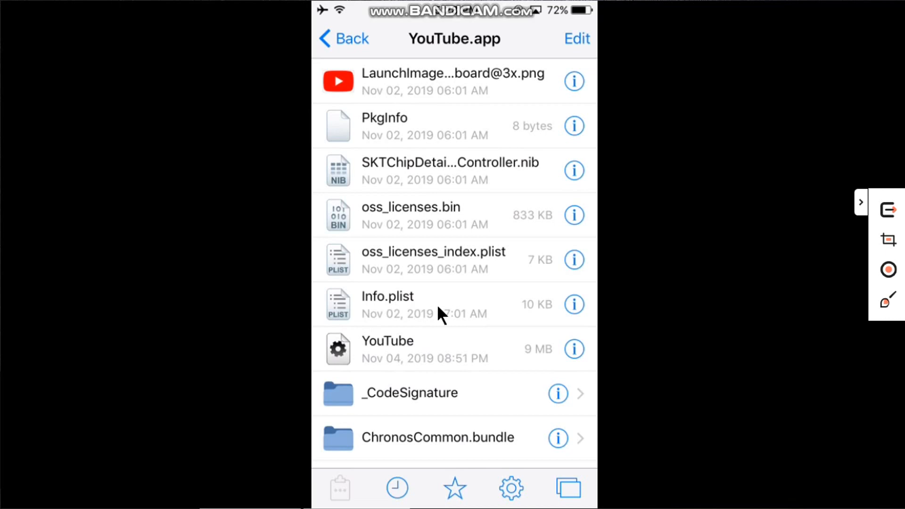
left_click(387, 296)
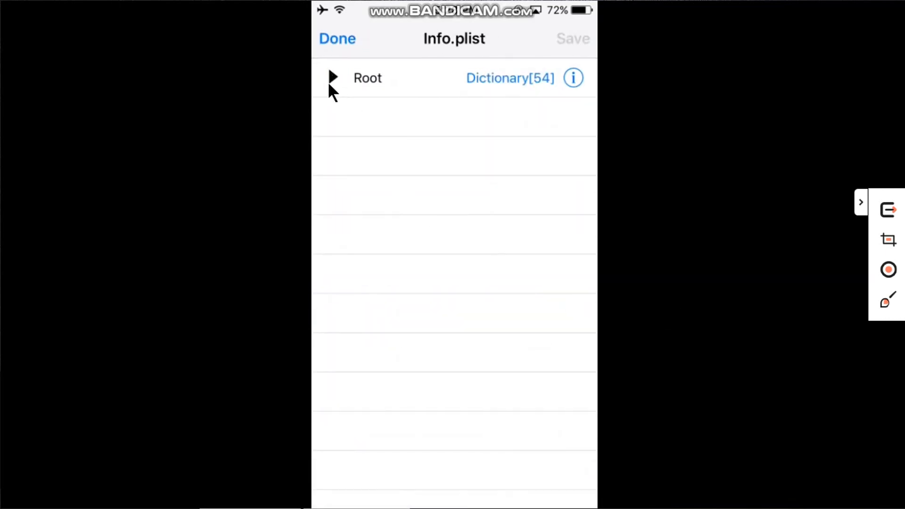
Expand Root and enter 15 as the new CFBundleShortVersionString value.
left_click(333, 78)
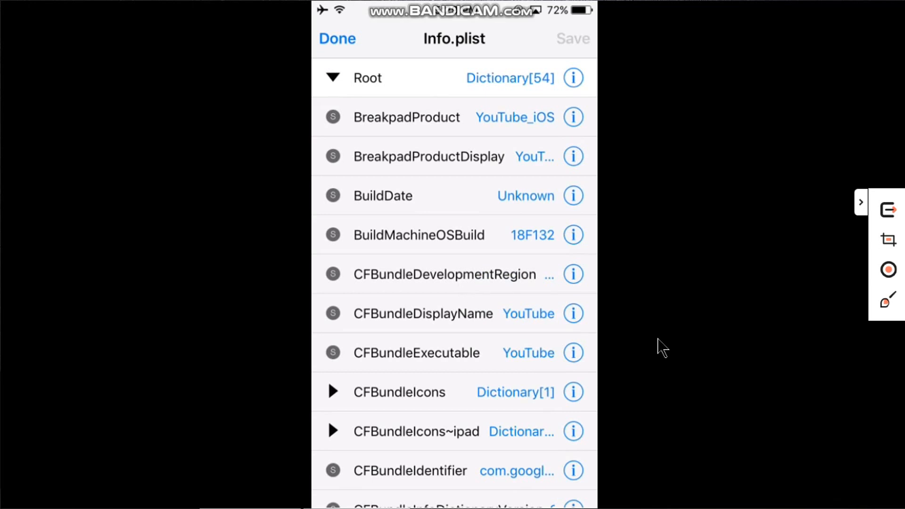
scroll("down", 3)
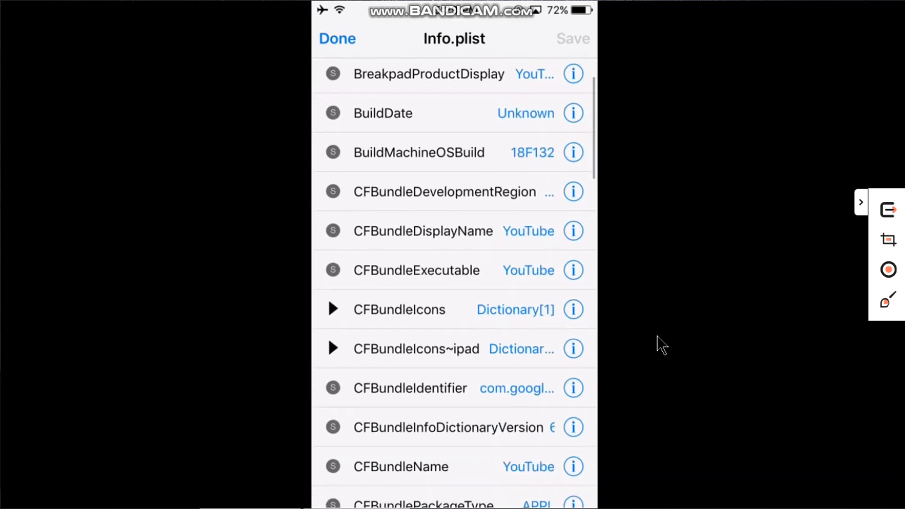
scroll("down", 3)
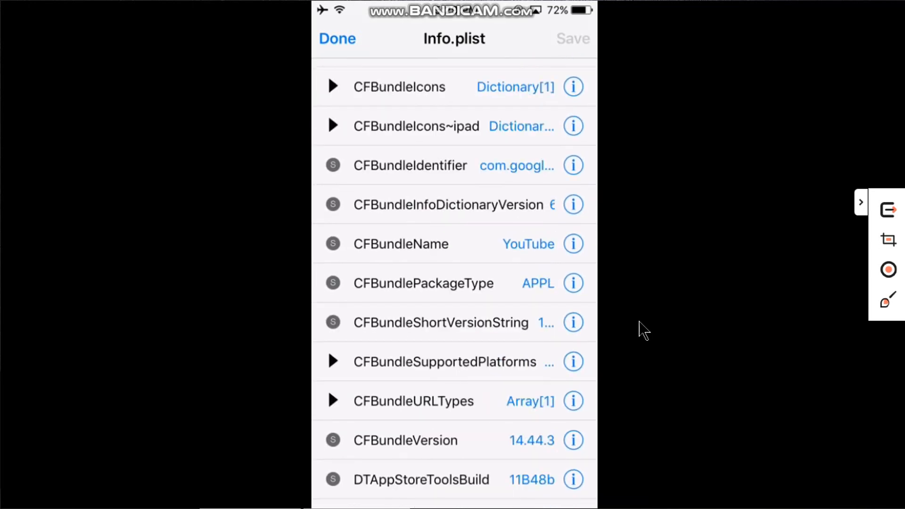
mouse_move(413, 337)
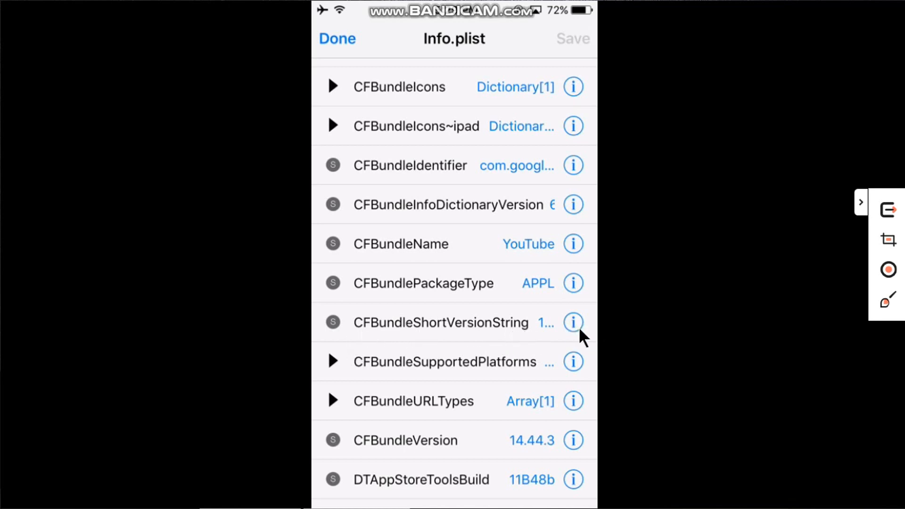
left_click(573, 322)
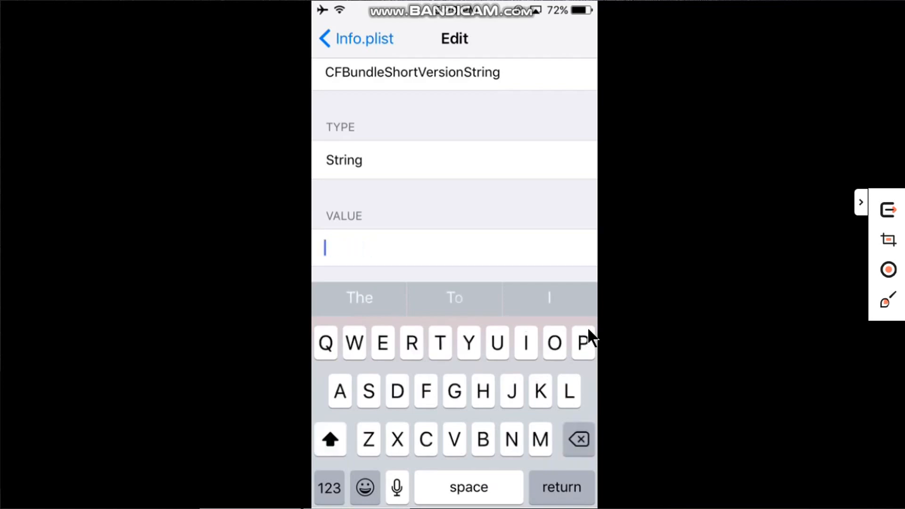
type("15")
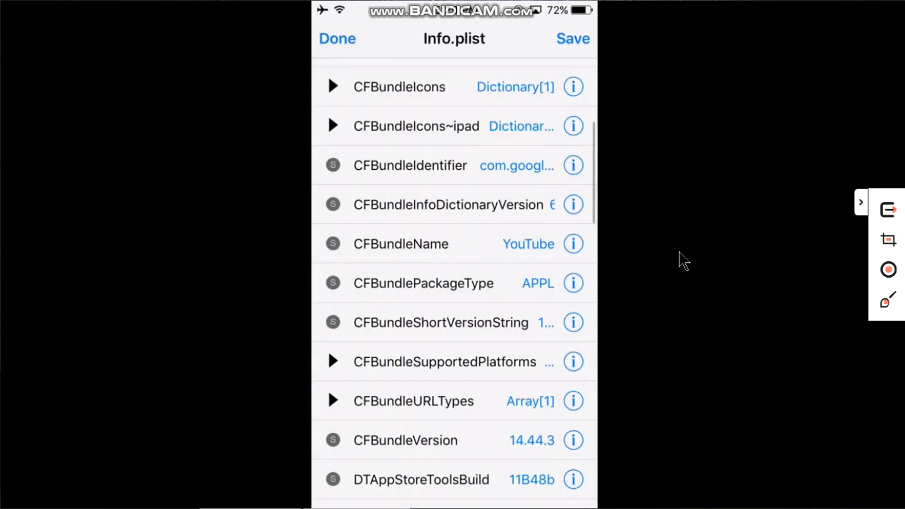
Set CFBundleVersion to 15.10 and return to the Info.plist view.
scroll("down", 3)
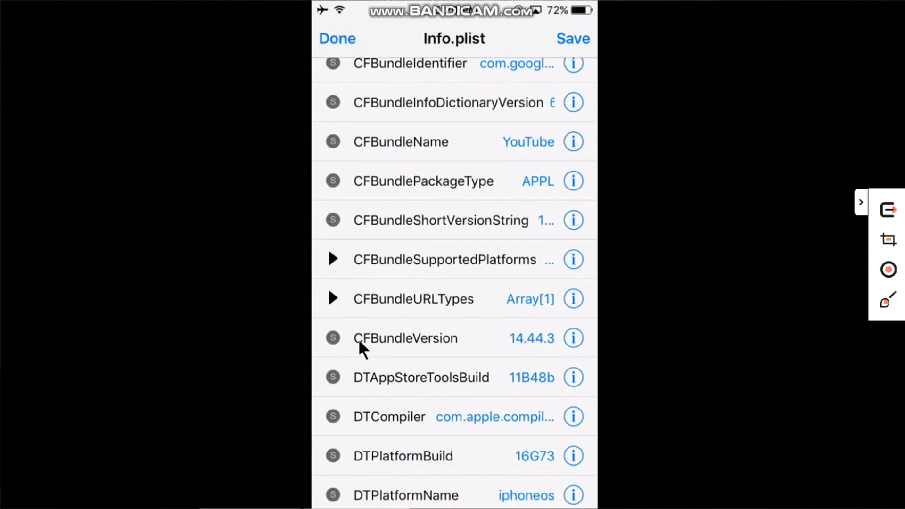
mouse_move(669, 336)
type("1")
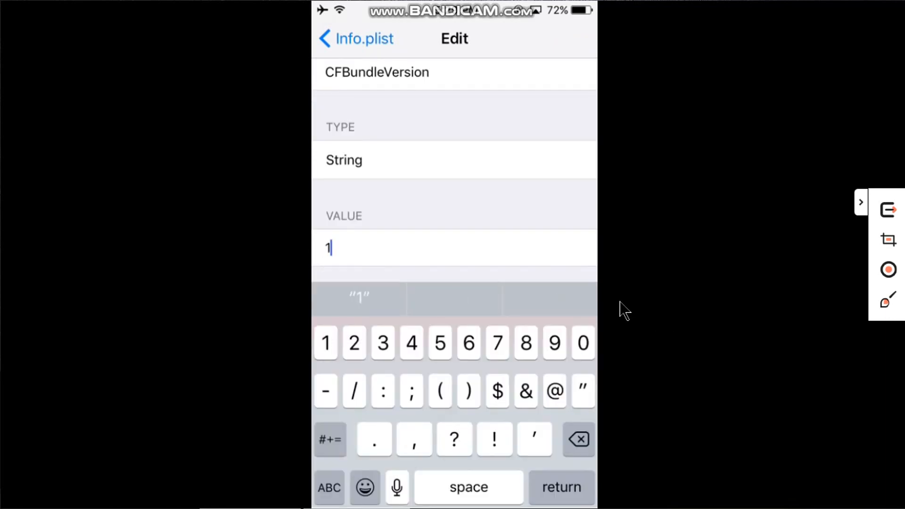
type("5.10")
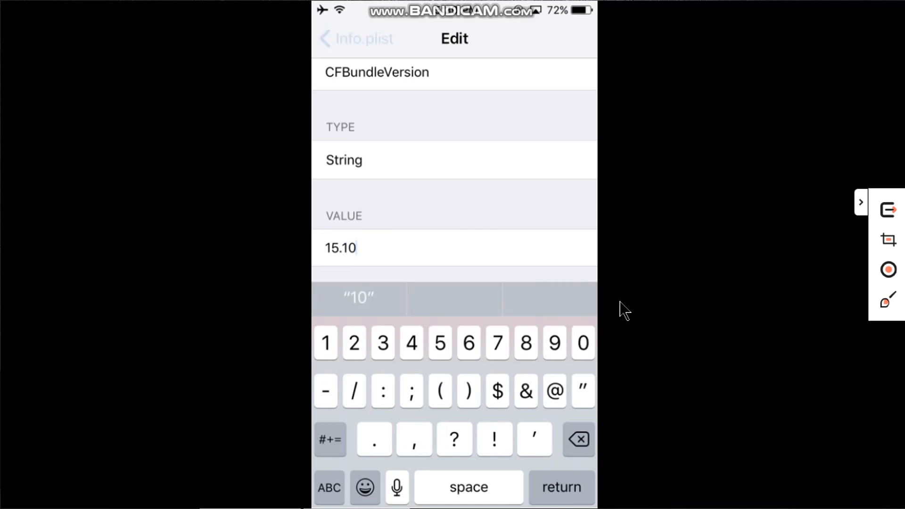
left_click(355, 38)
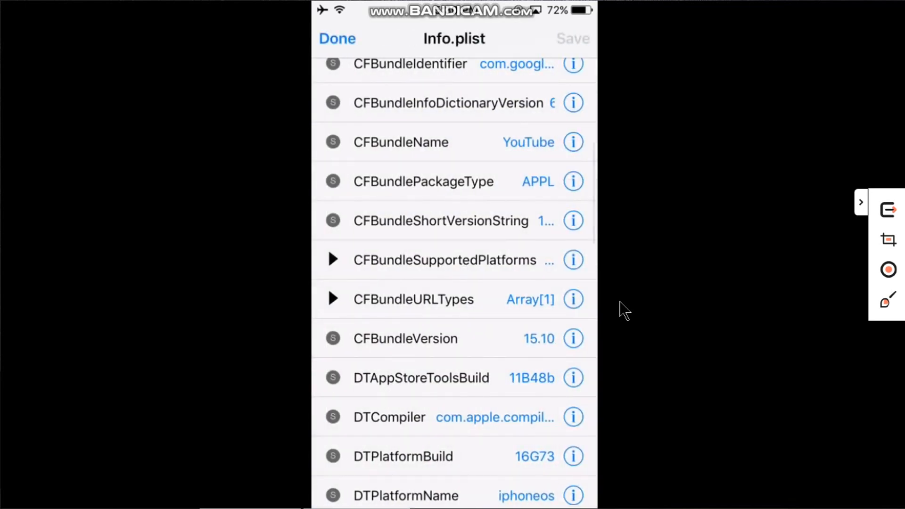
View the Notes memo listing 15.10 and 17.03.2, then swipe to the YouTube and Filza home page.
left_click(337, 38)
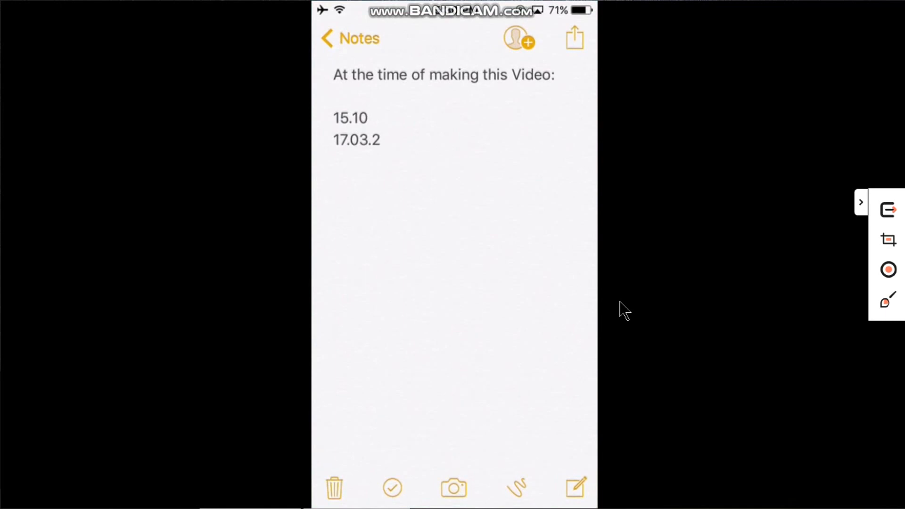
mouse_move(347, 120)
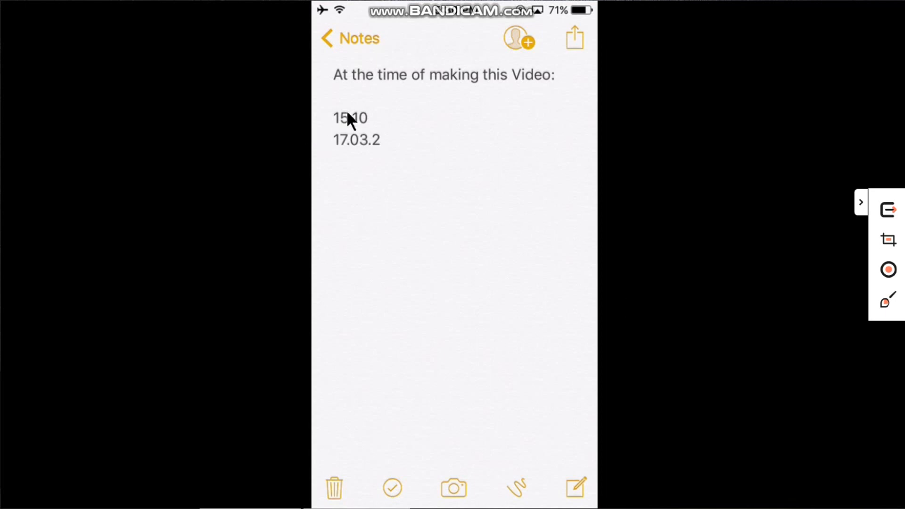
mouse_move(344, 154)
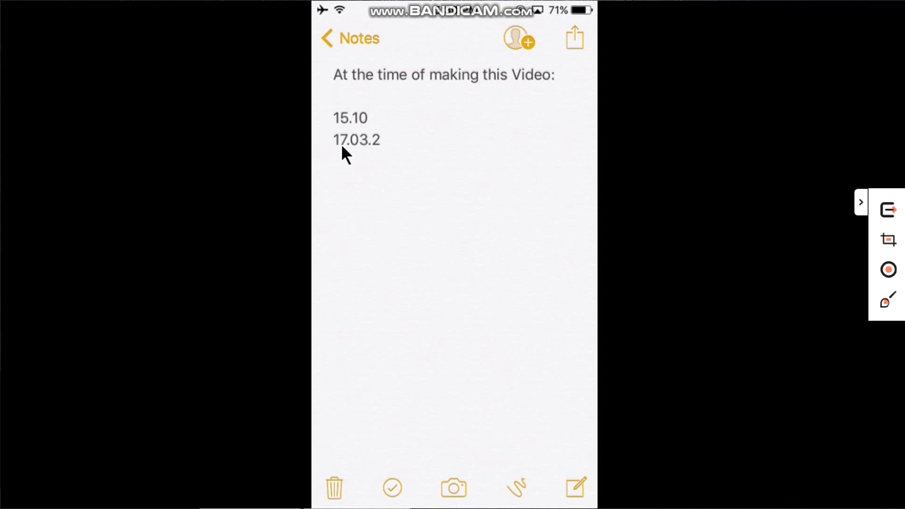
mouse_move(378, 170)
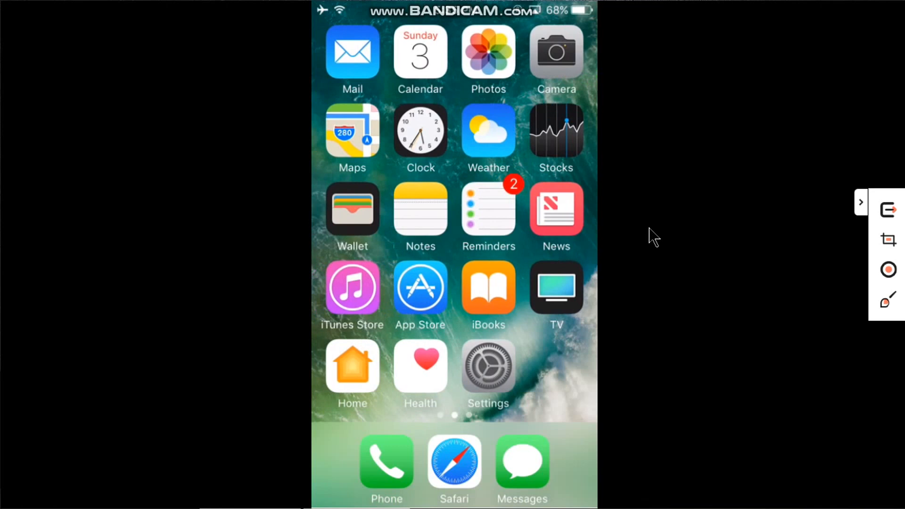
scroll("left", 3)
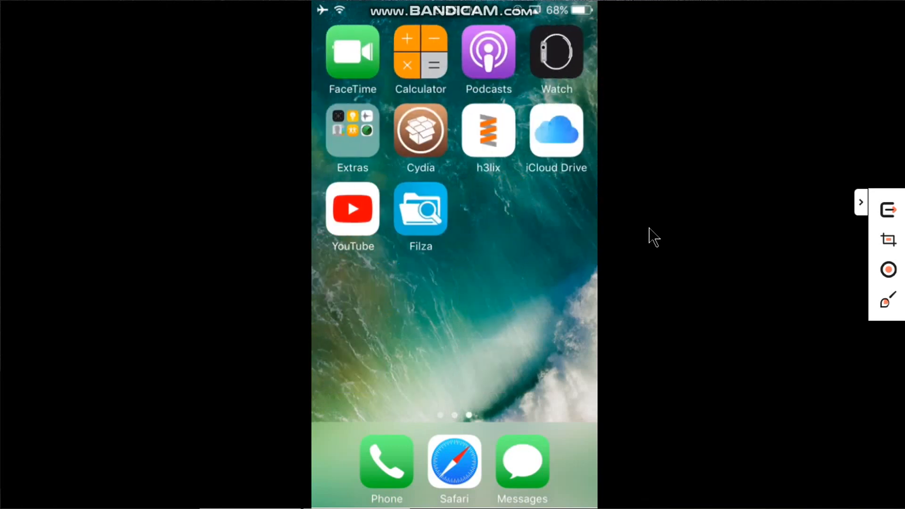